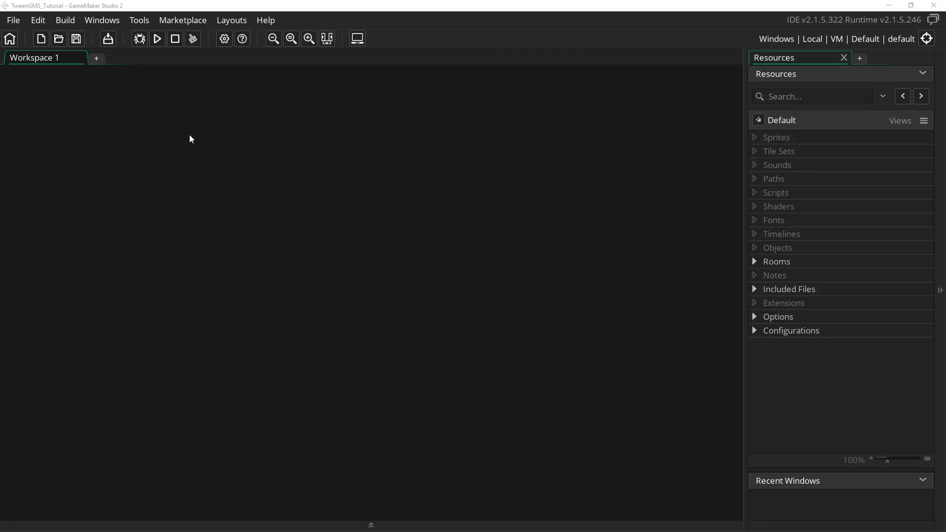
# Search the Marketplace for 'tweengms' and open the TweenGMS Pro asset page.
pyautogui.click(182, 20)
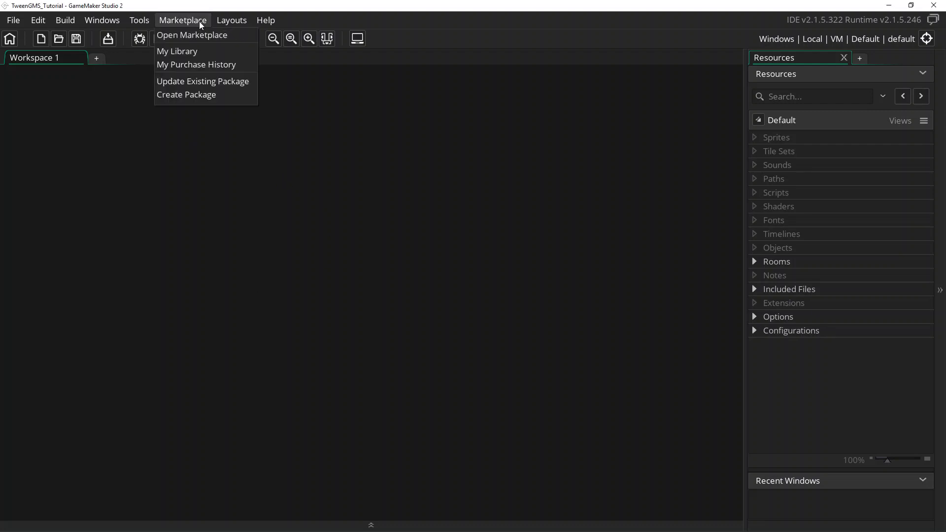
pyautogui.click(191, 35)
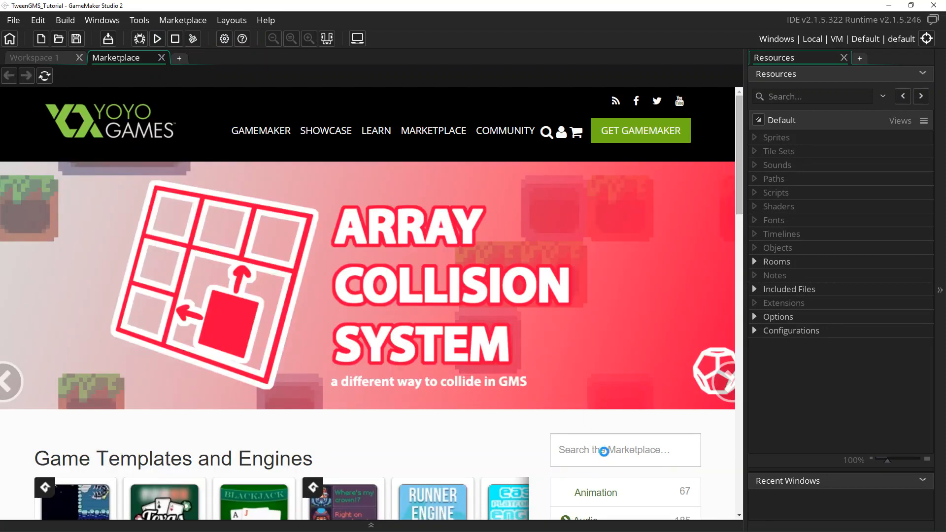
pyautogui.write('tweengms')
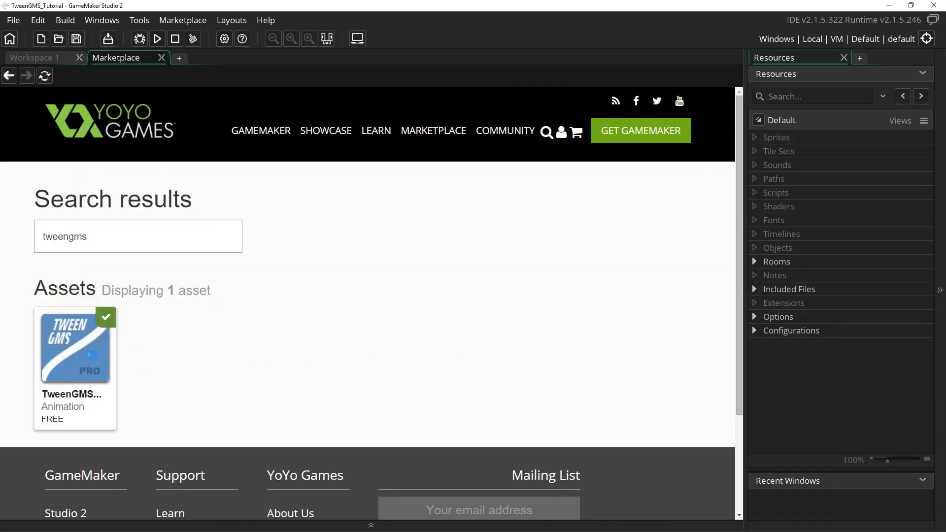
pyautogui.click(75, 348)
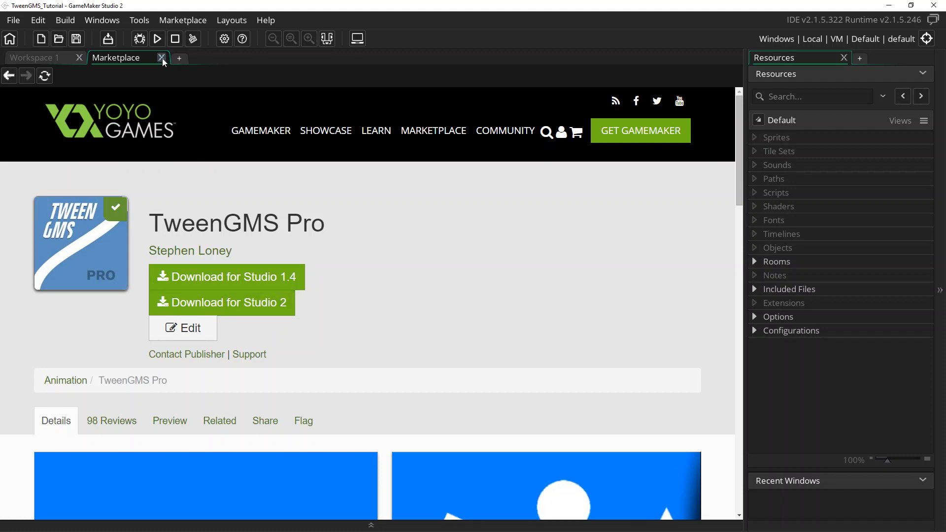
# Close the Marketplace, add from My Library via Extensions, and page forward to TweenGMS Pro.
pyautogui.click(161, 58)
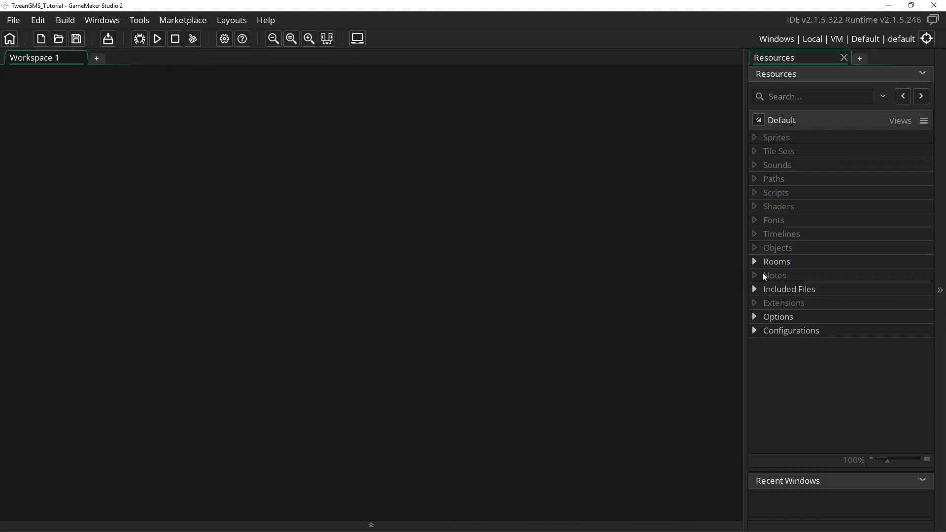
pyautogui.click(783, 303)
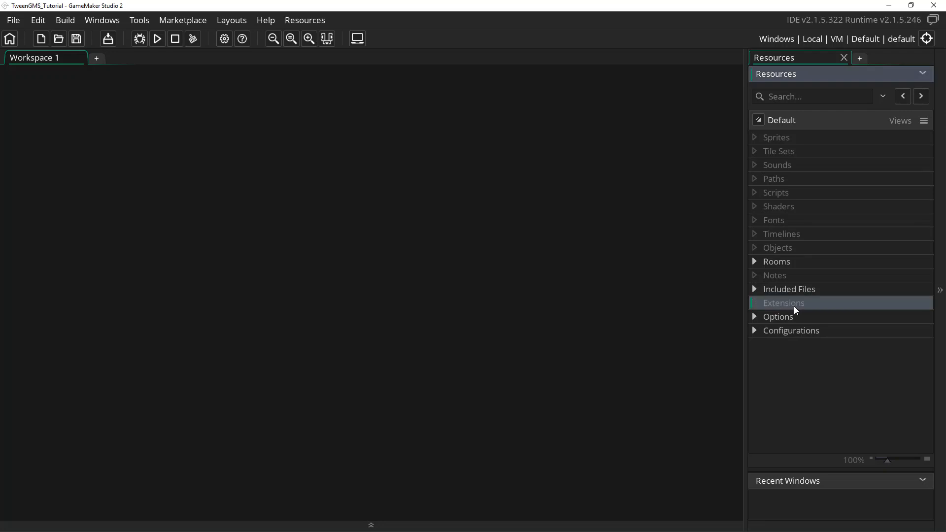
pyautogui.rightClick(782, 303)
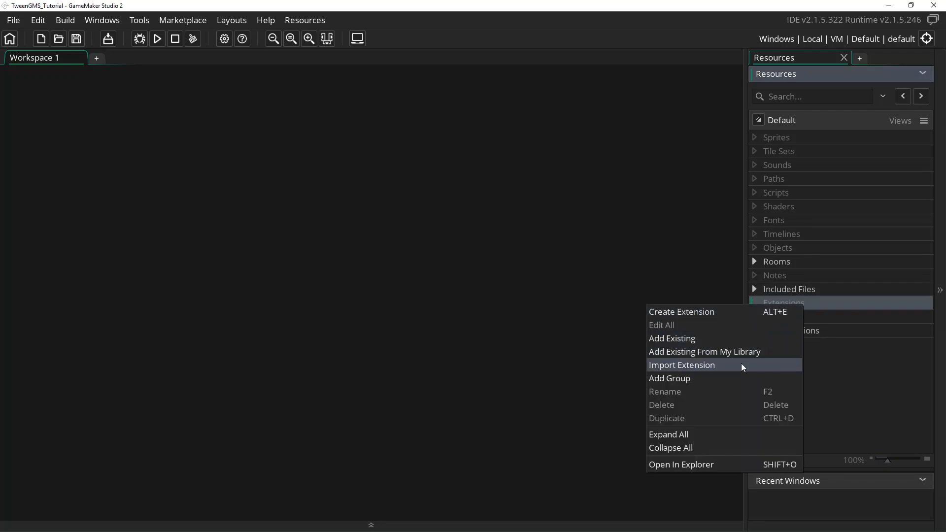
pyautogui.moveTo(741, 352)
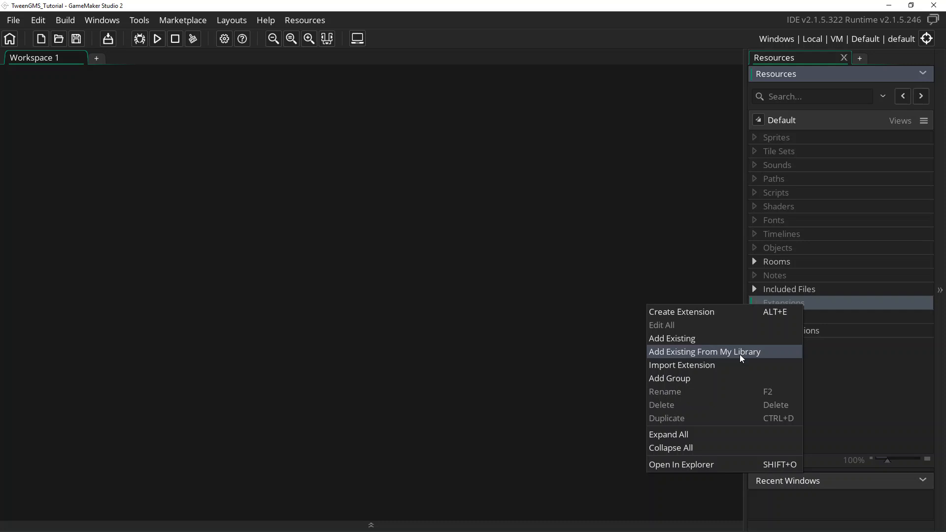
pyautogui.click(704, 352)
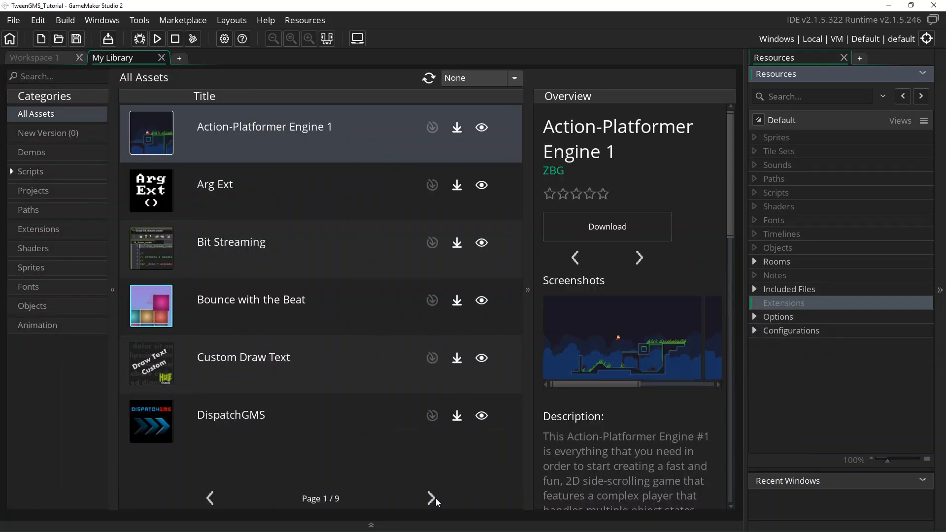
pyautogui.click(431, 498)
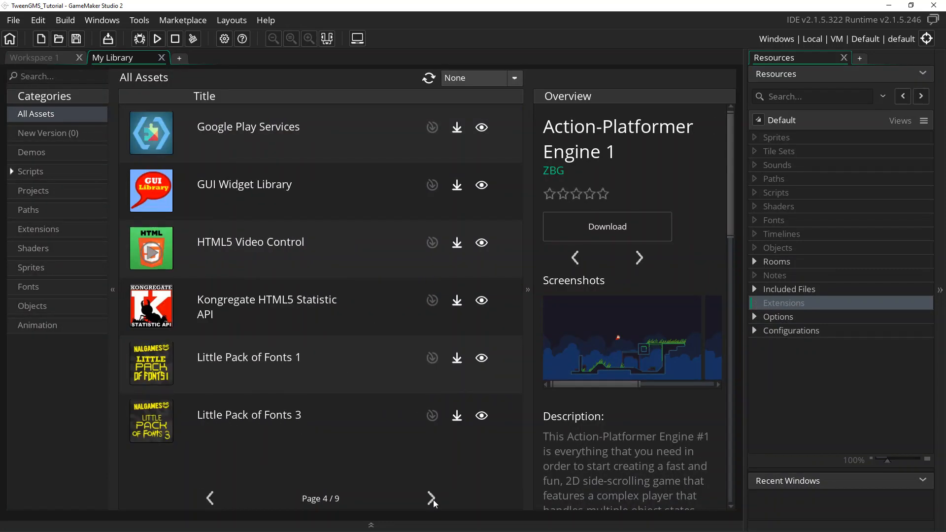
pyautogui.click(433, 498)
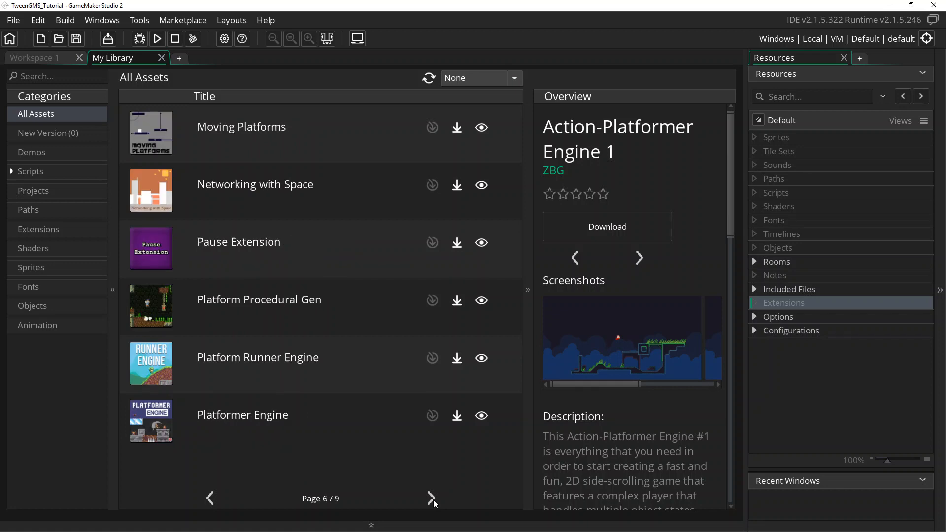
pyautogui.click(431, 498)
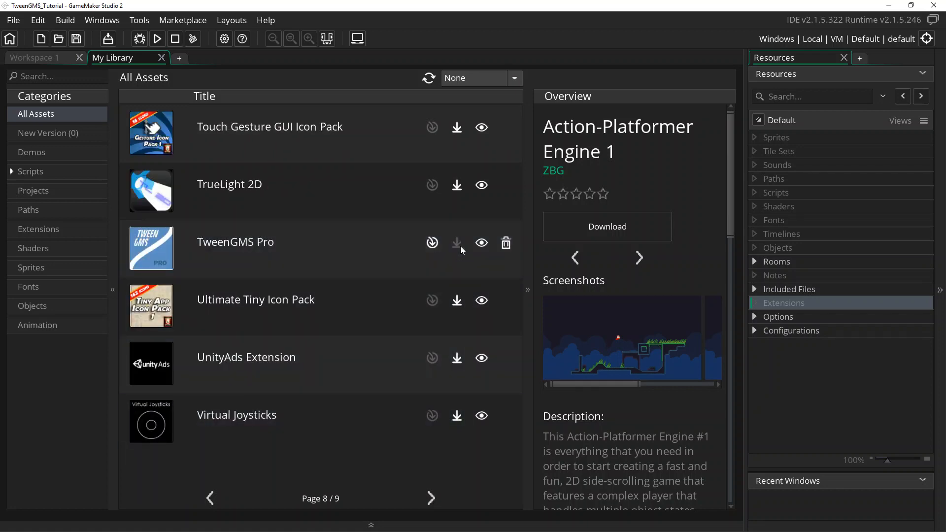
pyautogui.moveTo(457, 242)
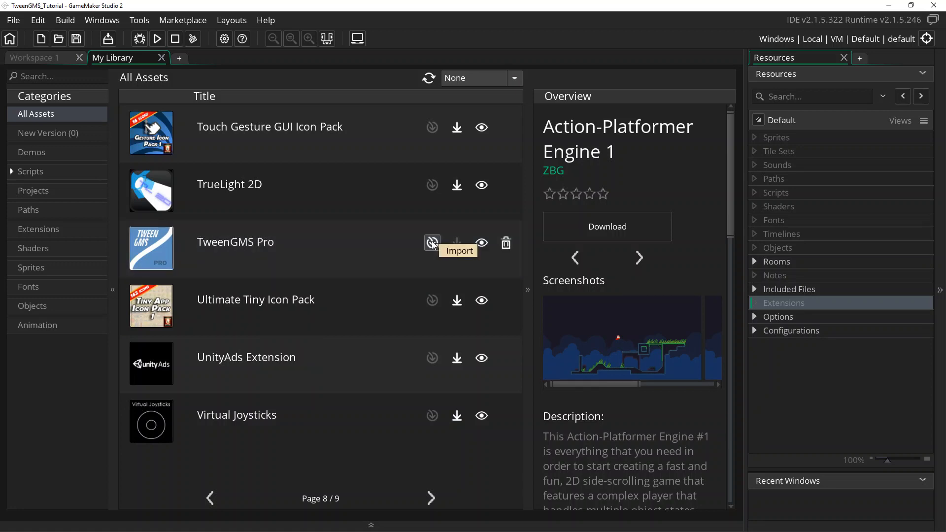
# Import TweenGMS Pro, adding all its resources in the Import resources dialog.
pyautogui.click(431, 243)
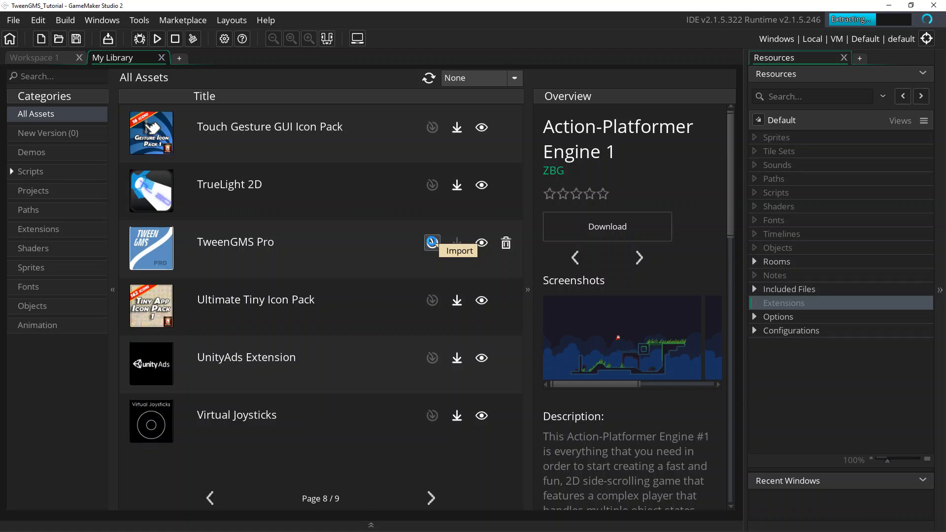
pyautogui.click(432, 242)
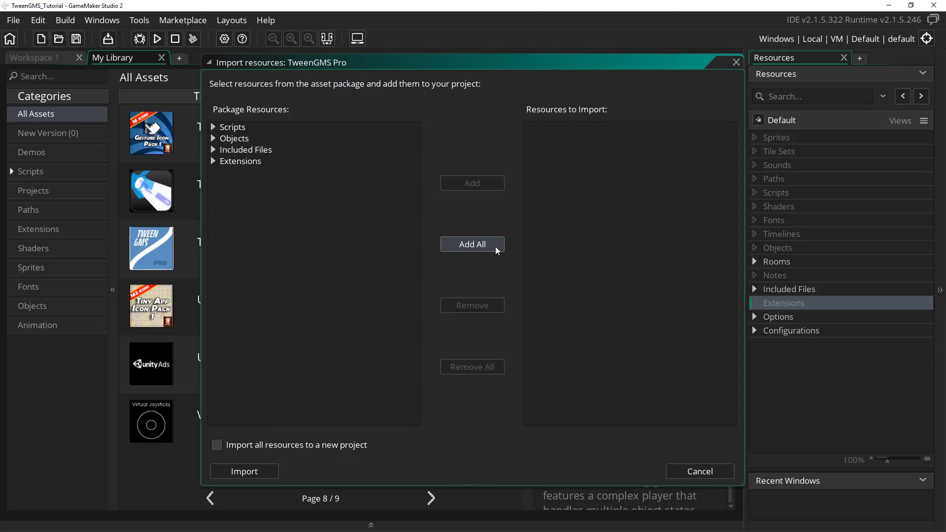
pyautogui.click(473, 245)
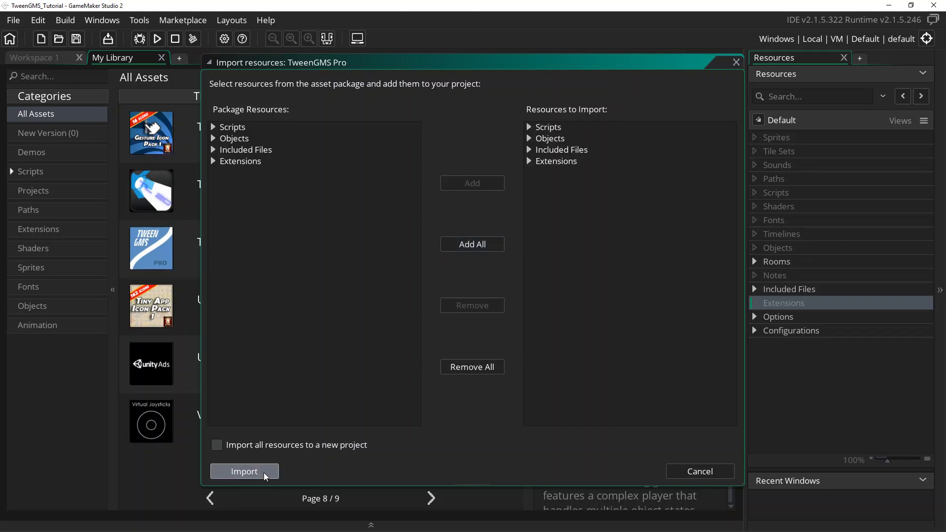
pyautogui.click(244, 471)
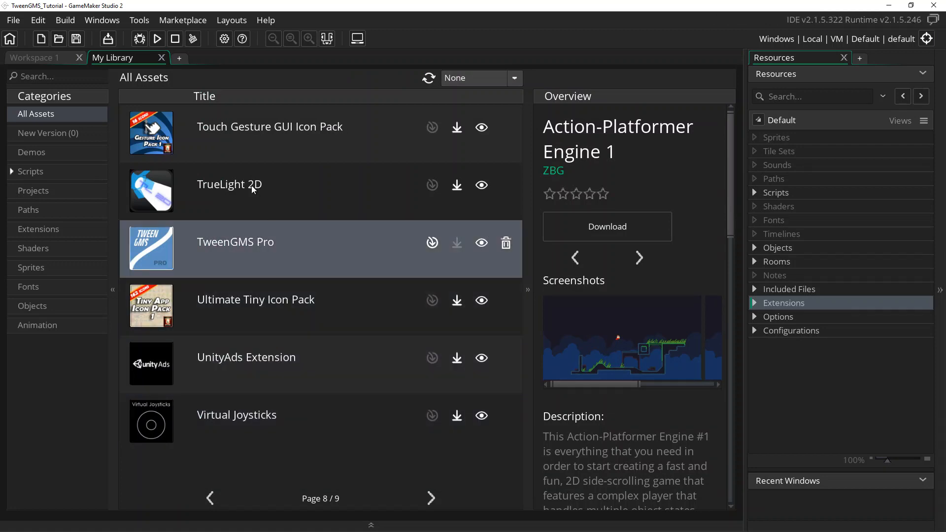
# Close My Library and check obj_SharedTweener under Objects > TweenGMS, then collapse Objects.
pyautogui.click(161, 57)
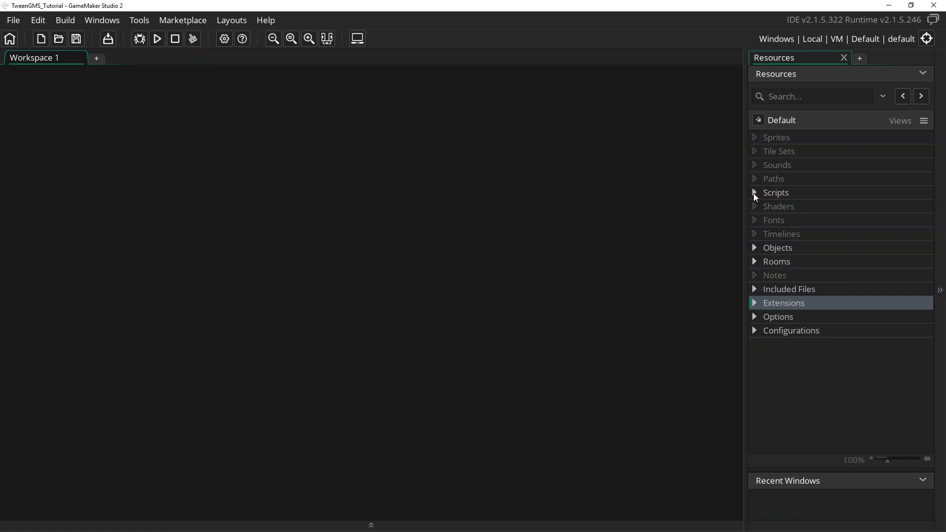
pyautogui.click(755, 193)
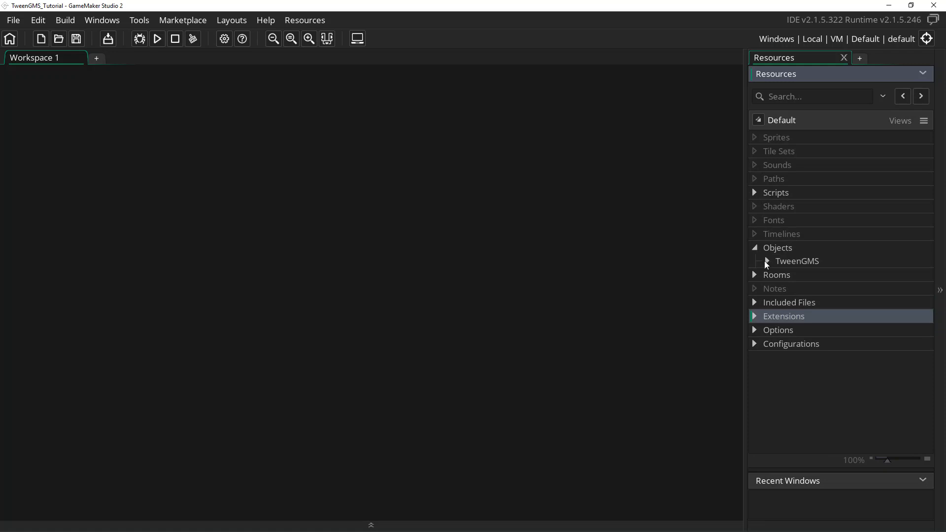
pyautogui.click(769, 261)
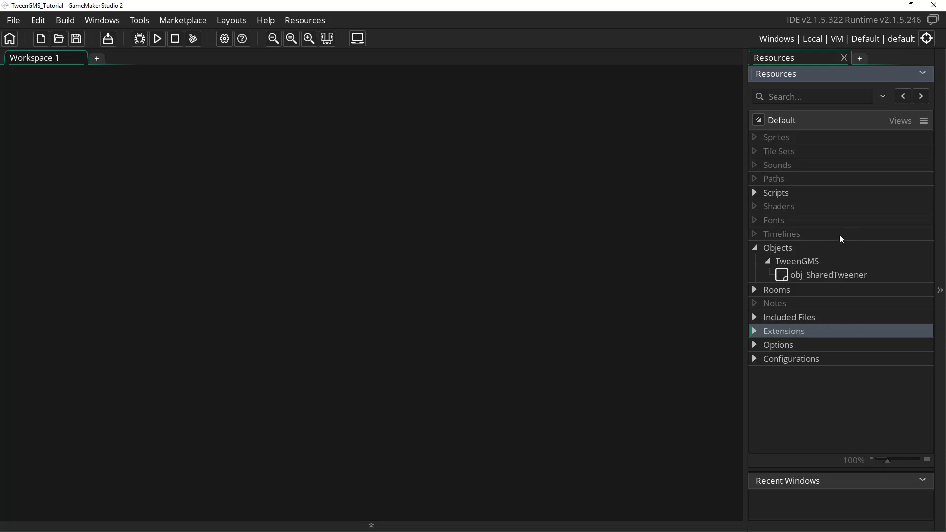
pyautogui.moveTo(841, 303)
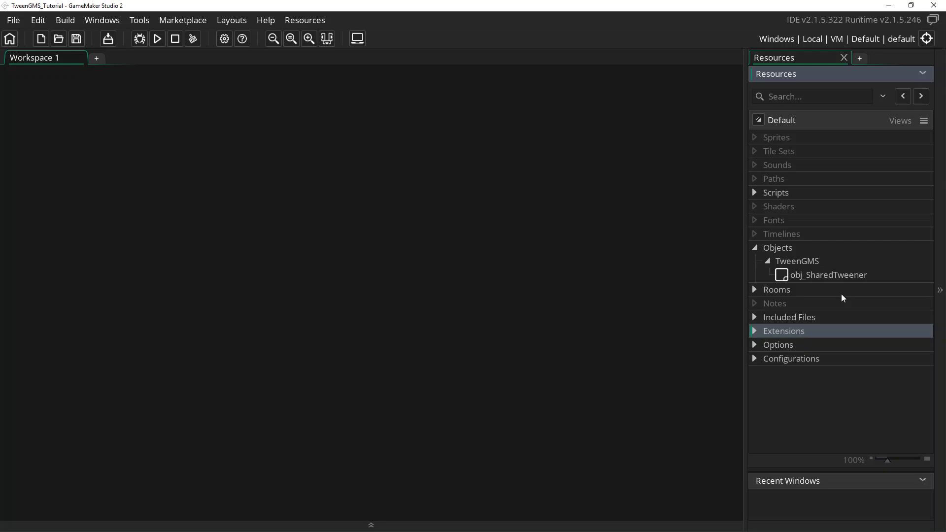
pyautogui.moveTo(839, 241)
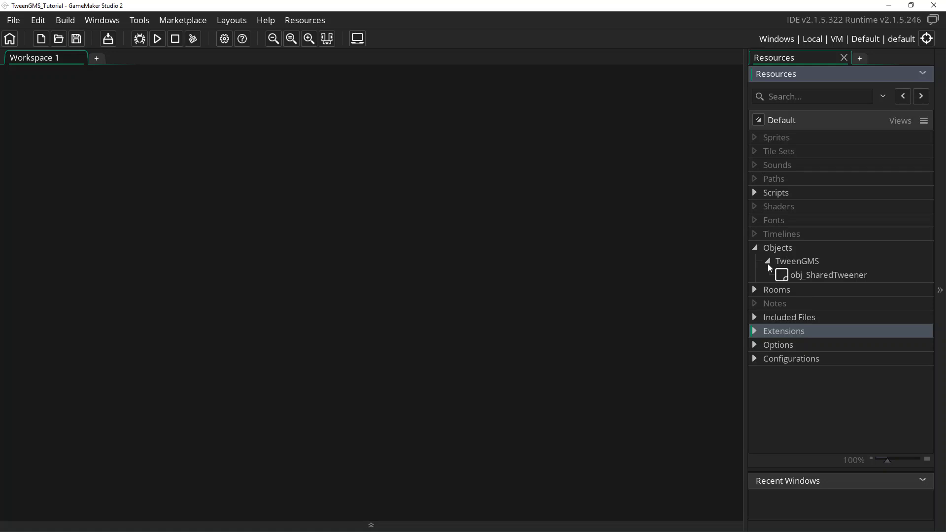
pyautogui.click(755, 247)
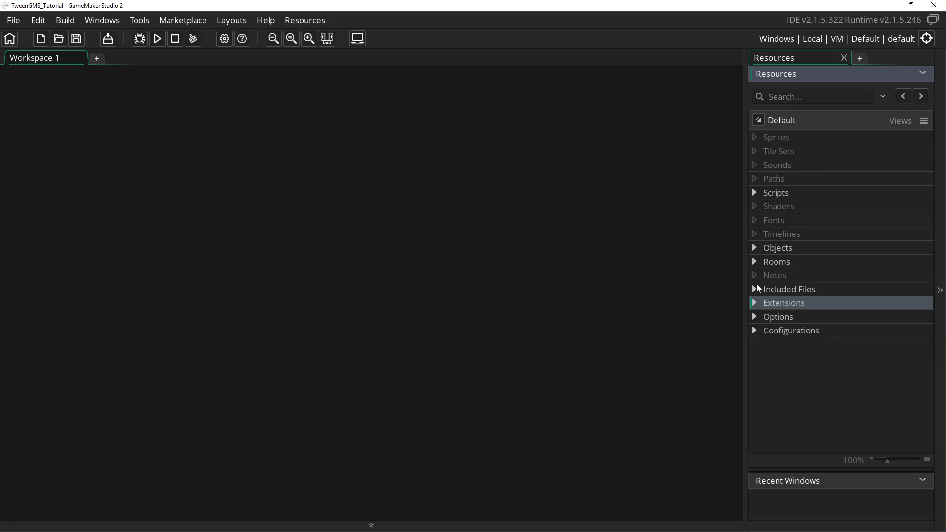
pyautogui.click(755, 288)
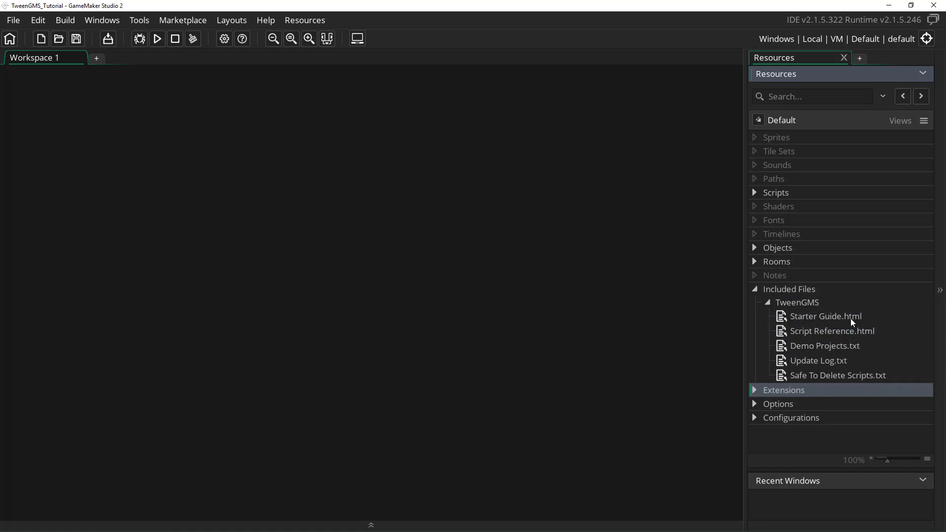
pyautogui.click(833, 331)
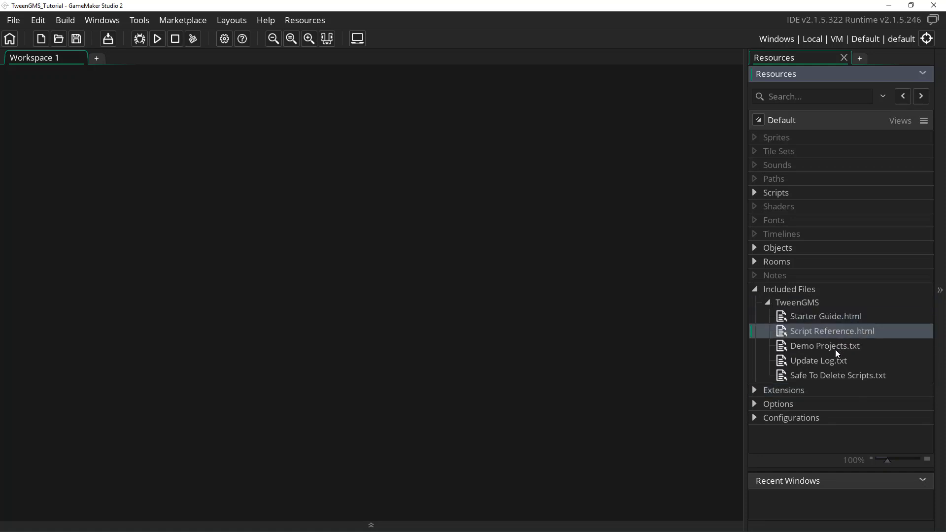
pyautogui.click(825, 346)
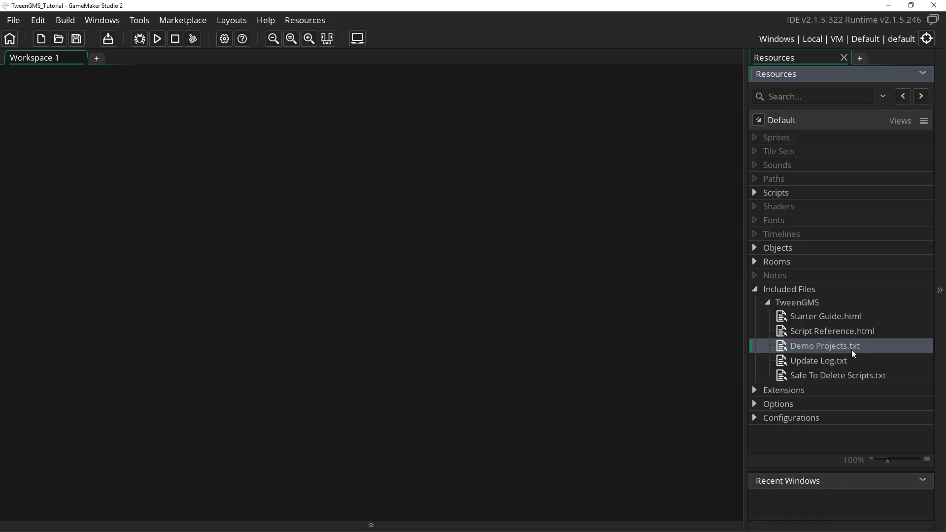
pyautogui.click(837, 376)
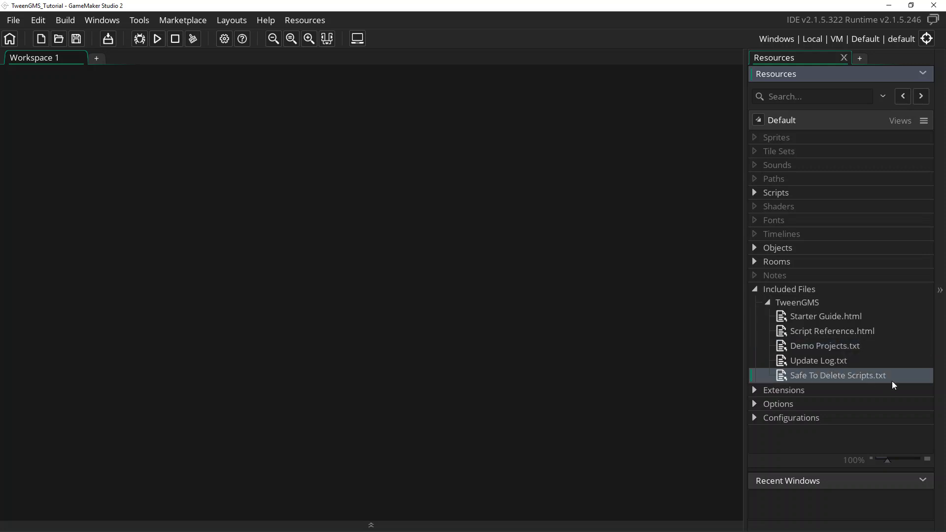
pyautogui.moveTo(884, 381)
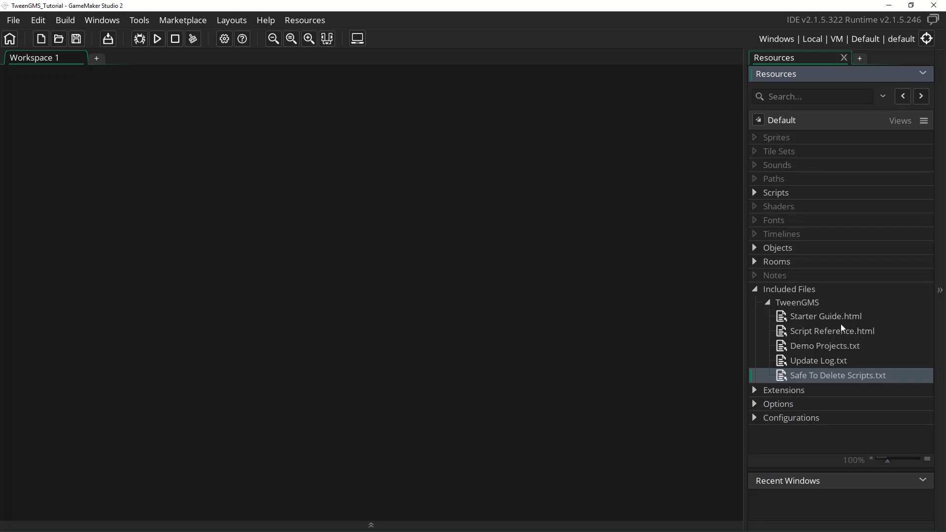
pyautogui.click(755, 289)
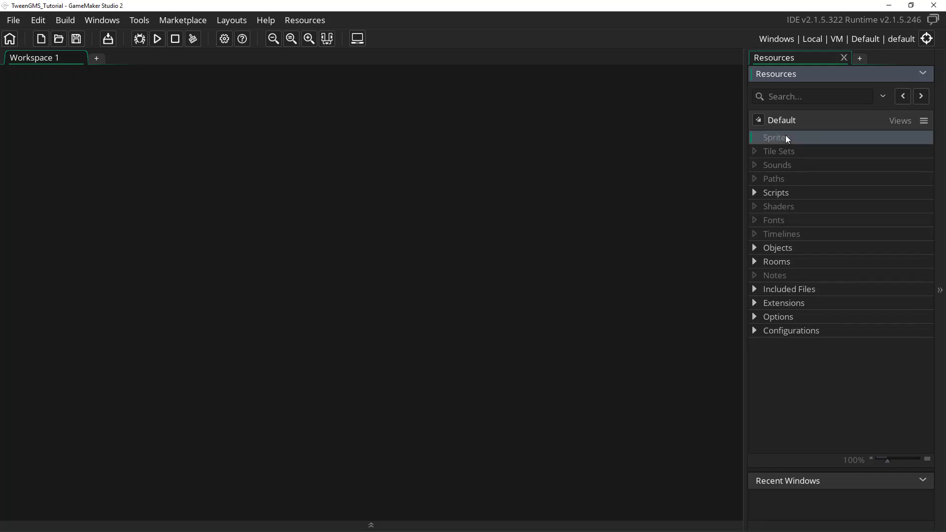
# Open sprite0's image editor and paint-bucket fill the 64×64 canvas red.
pyautogui.doubleClick(777, 137)
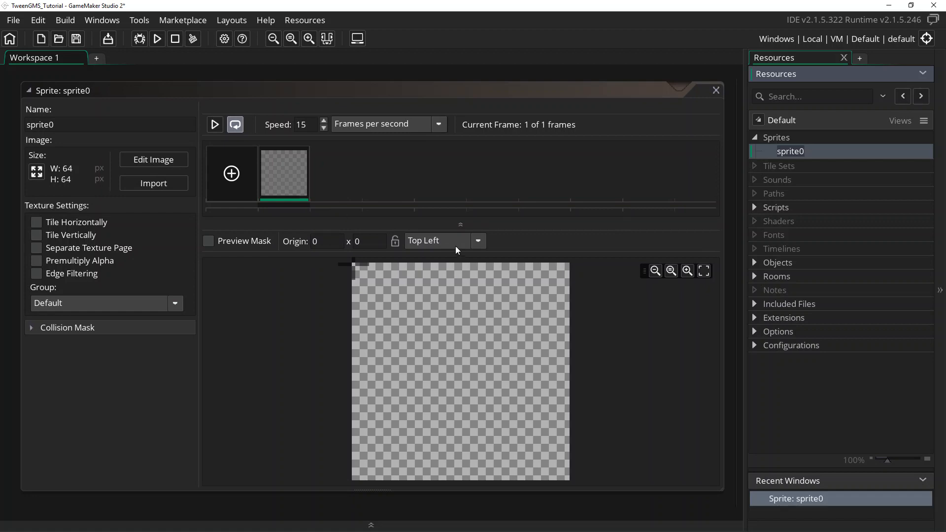
pyautogui.click(152, 159)
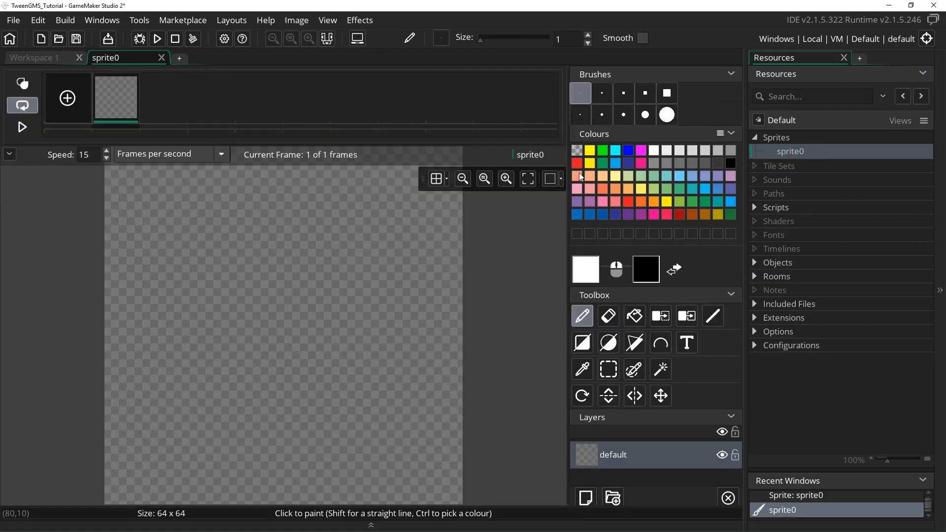
pyautogui.click(633, 315)
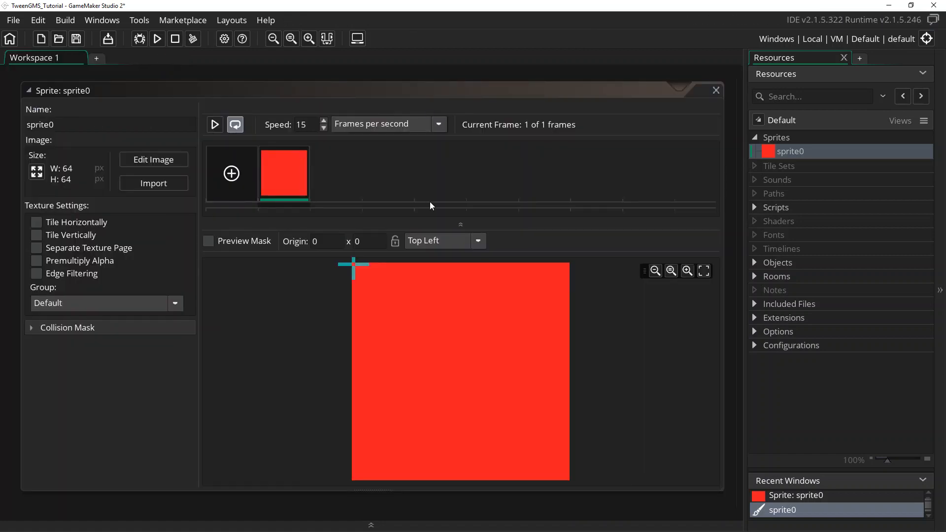
pyautogui.click(478, 240)
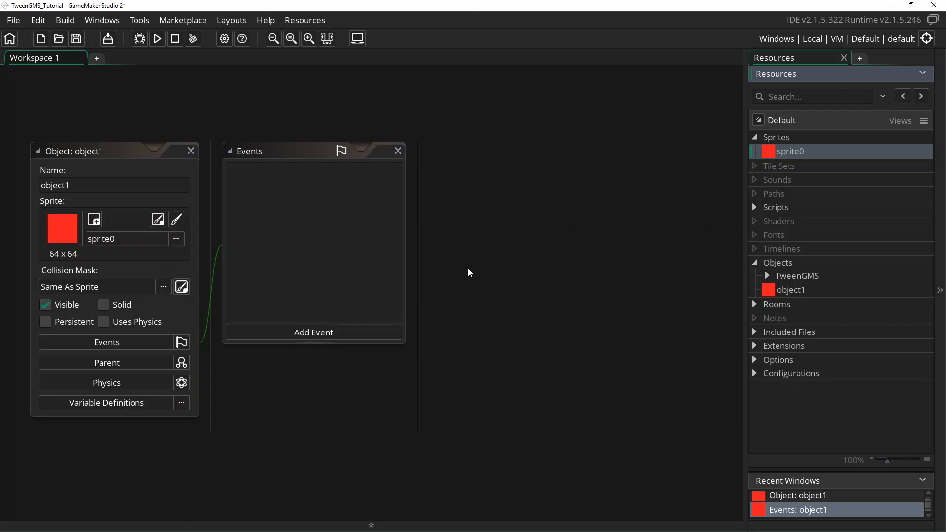
pyautogui.moveTo(363, 306)
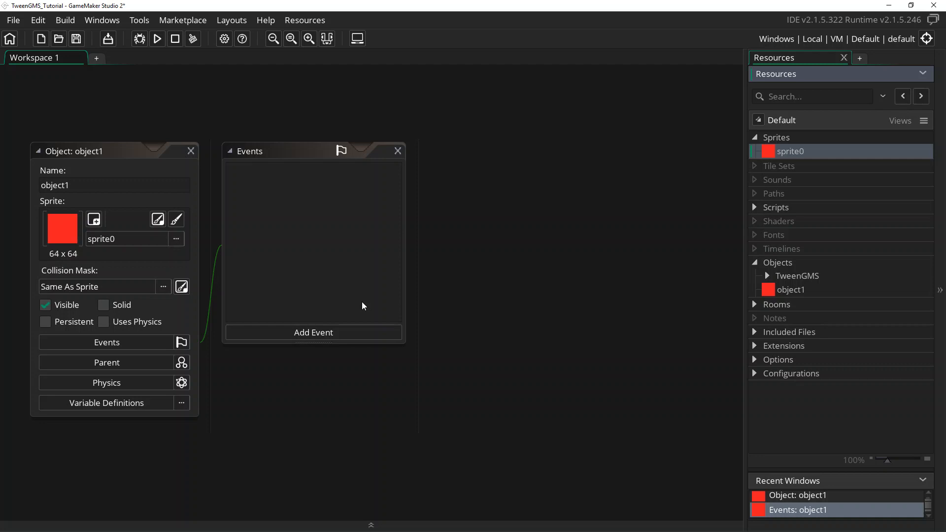
pyautogui.moveTo(366, 306)
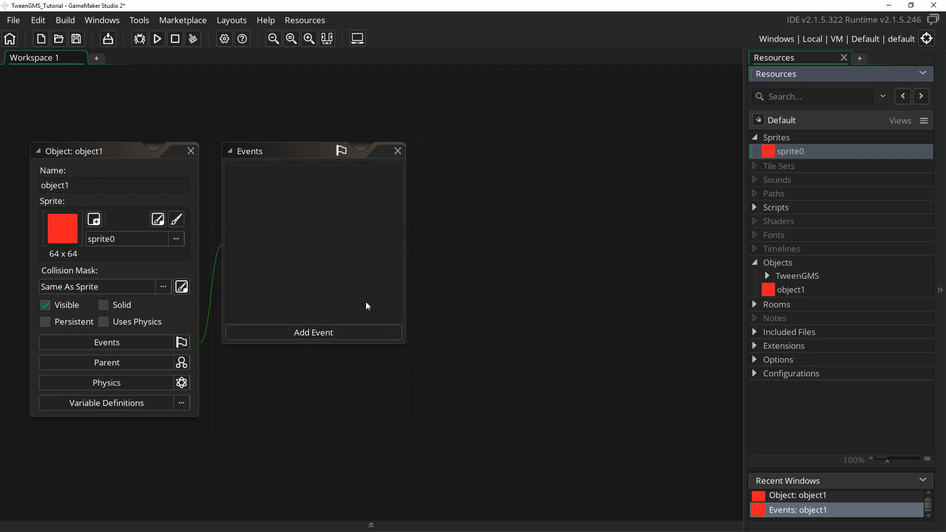
# Add a Mouse > Global > Global Left Released event to object1.
pyautogui.click(313, 332)
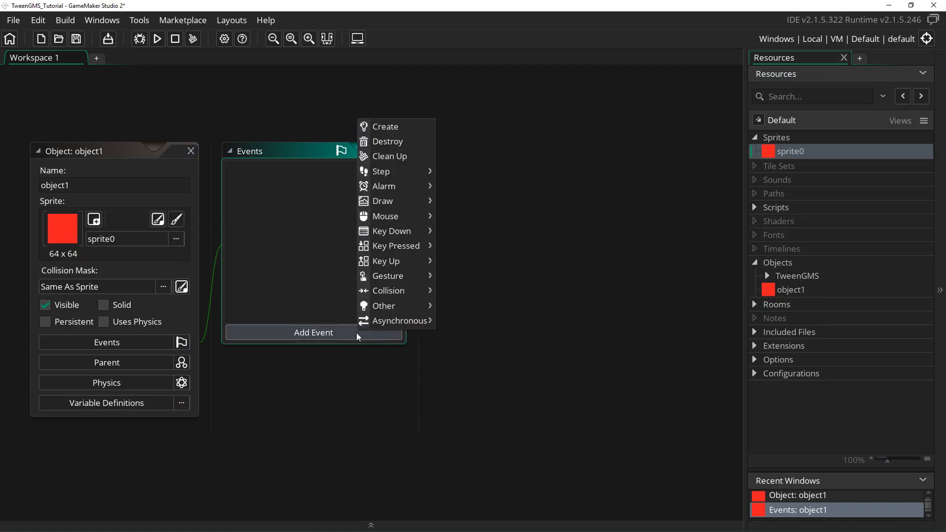
pyautogui.moveTo(389, 216)
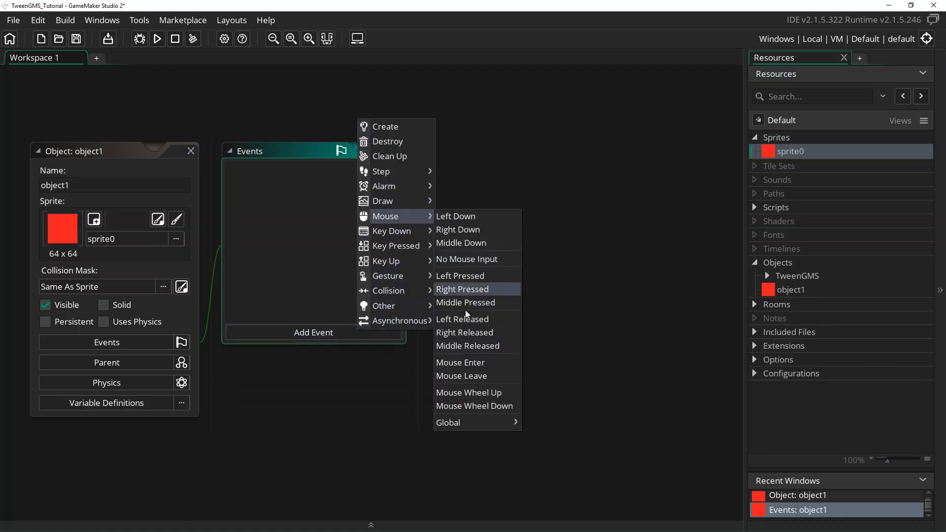
pyautogui.moveTo(463, 319)
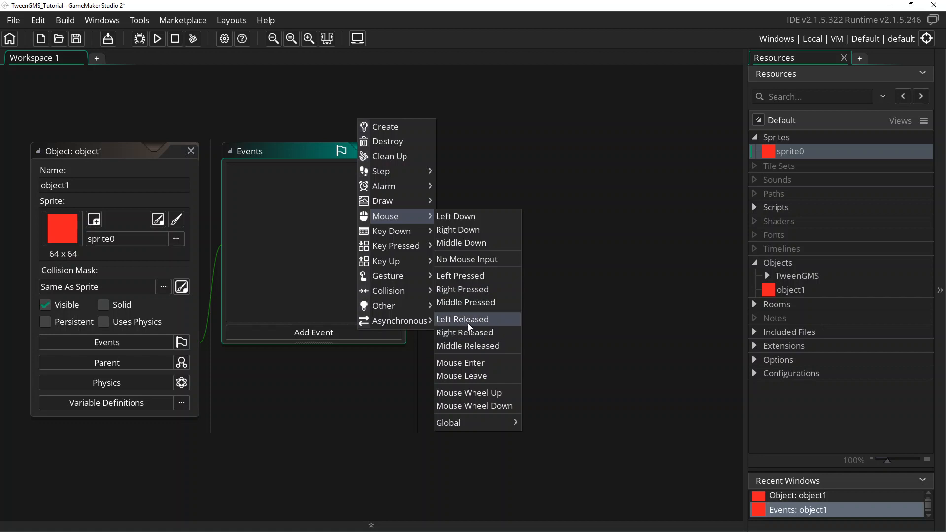
pyautogui.moveTo(474, 422)
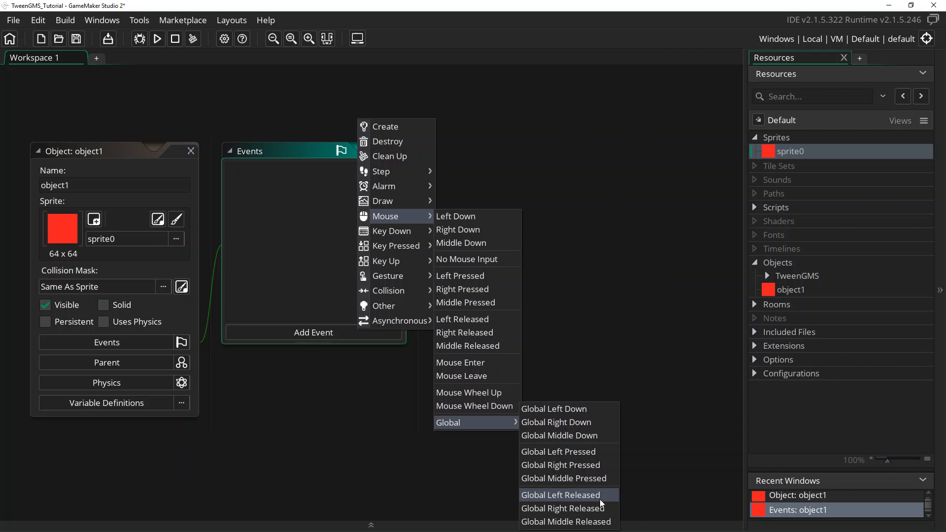
pyautogui.click(555, 495)
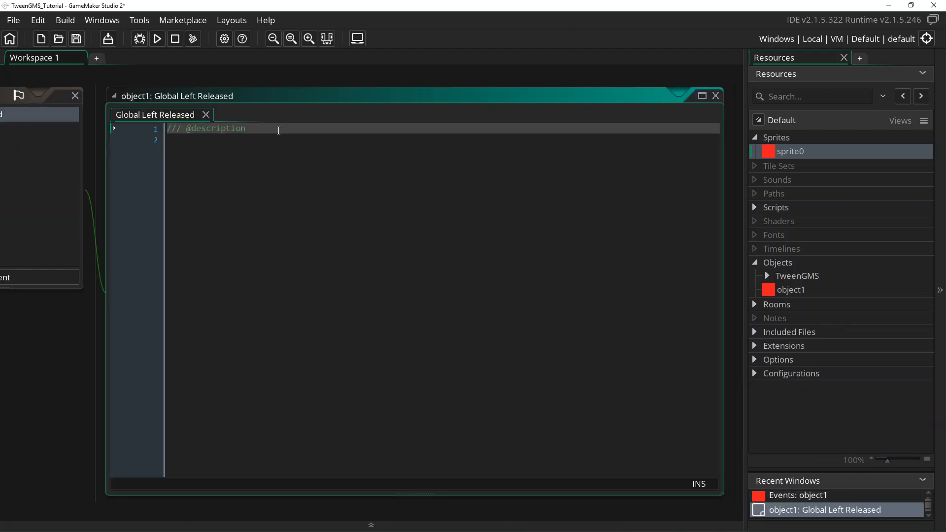
# Write TweenEasyMove(x, y, mouse_x, mouse_y, 0, 30, EaseInOutQuad); in the release event.
pyautogui.press('enter')
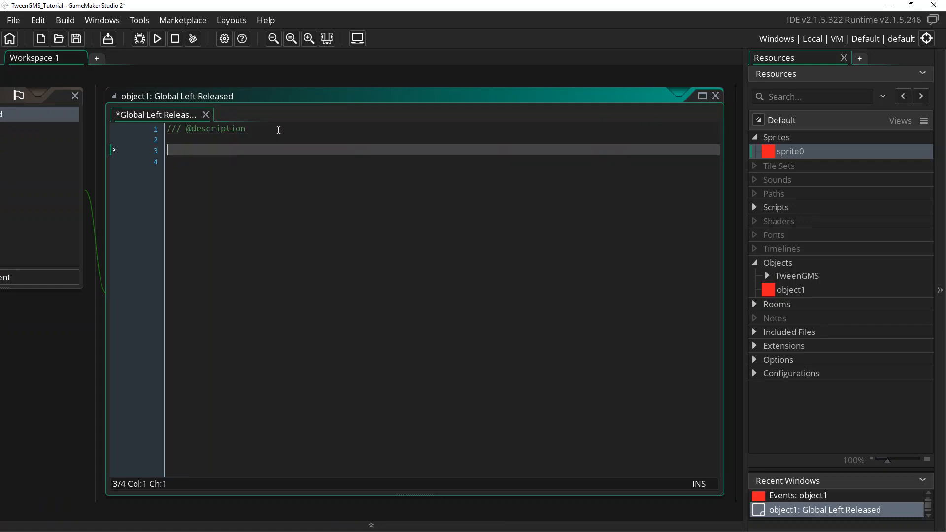
pyautogui.write('TweenEasy')
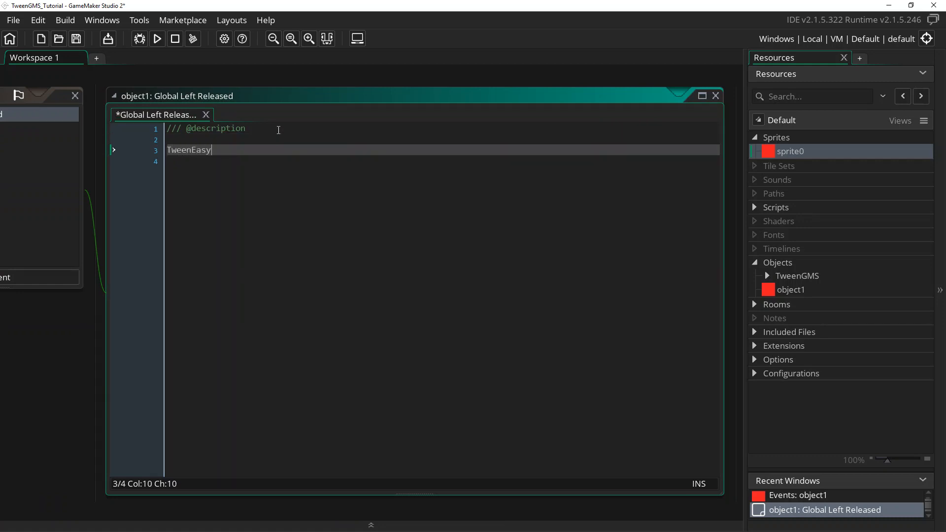
pyautogui.write('Move(')
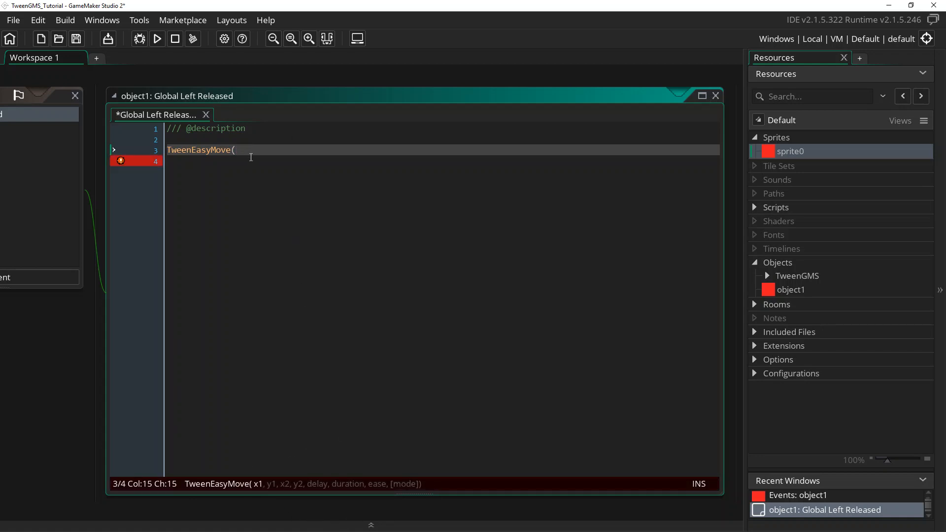
pyautogui.moveTo(271, 129)
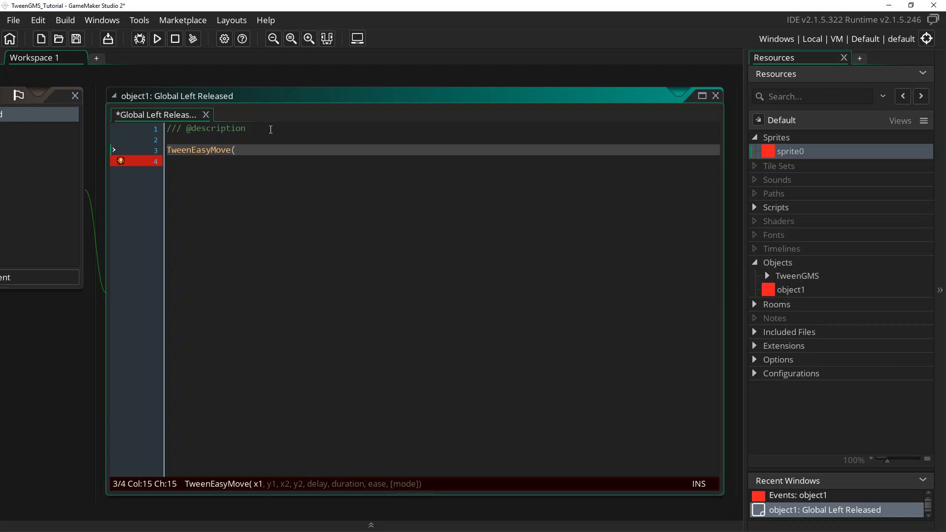
pyautogui.write('x')
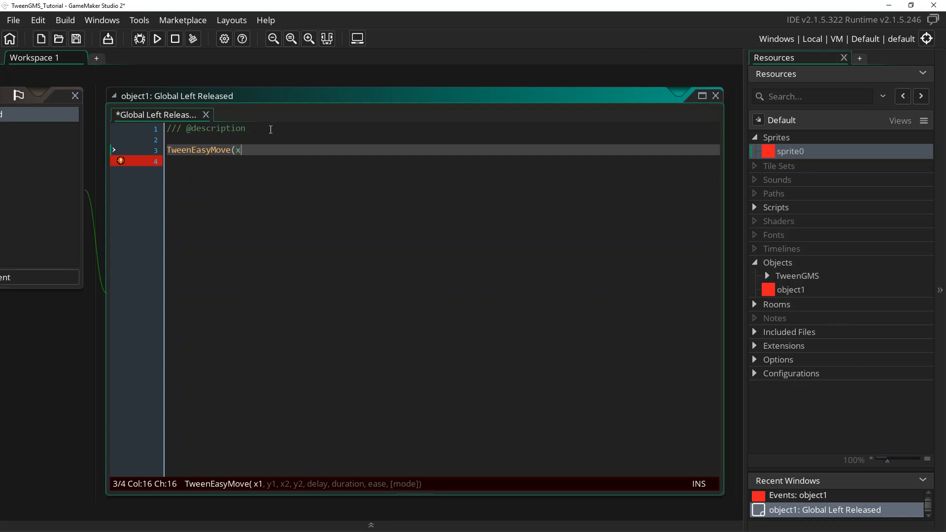
pyautogui.write(', y,')
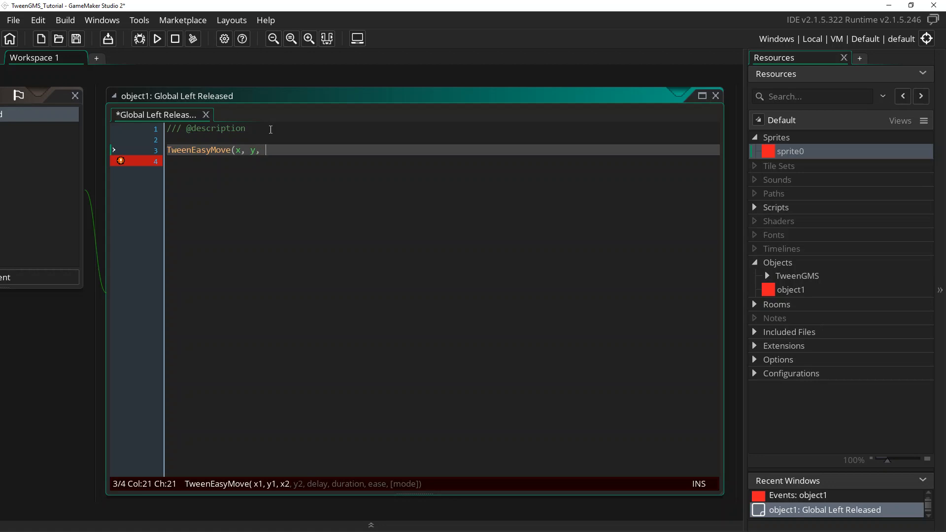
pyautogui.write('mouse_x,')
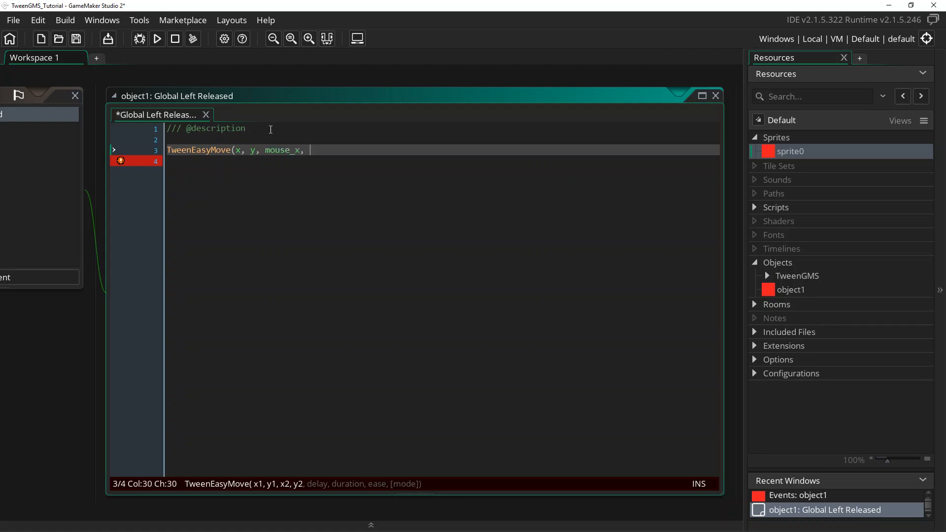
pyautogui.write('mouse_y,')
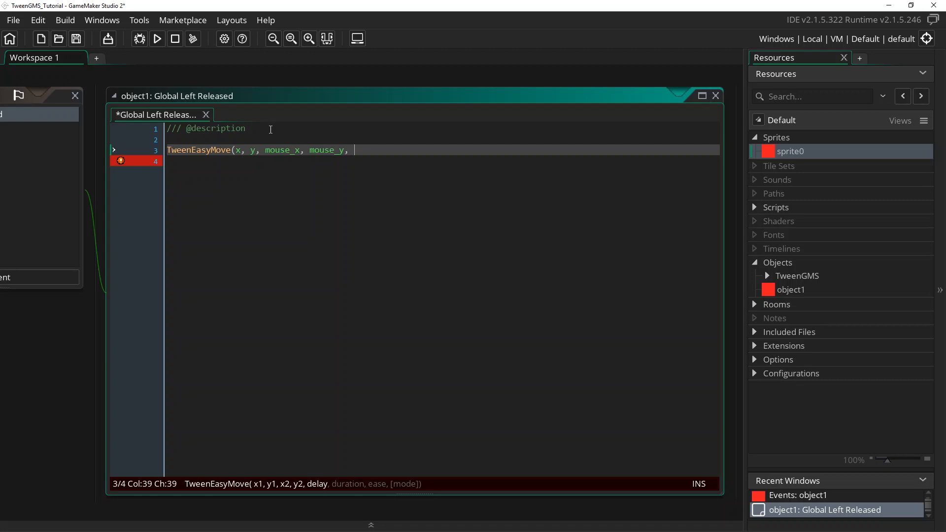
pyautogui.write('0,')
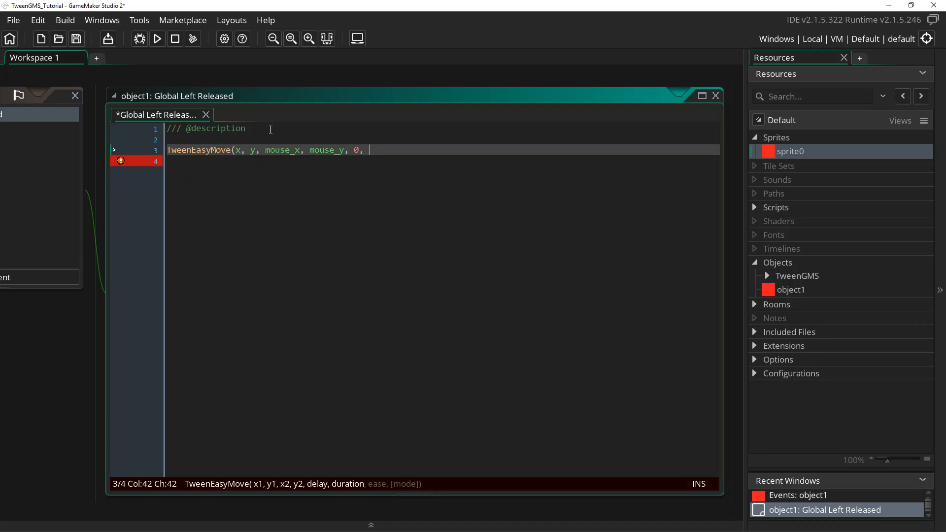
pyautogui.write('30,')
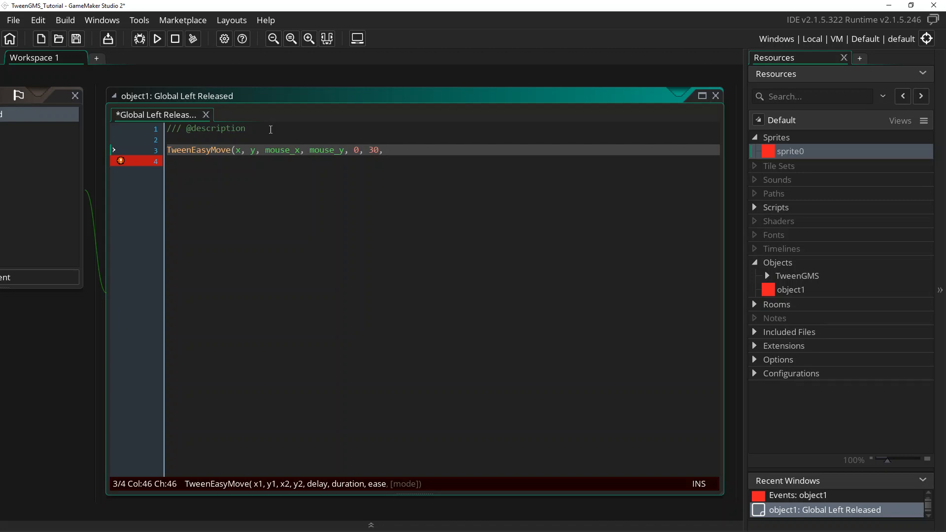
pyautogui.write('EaseInOutQuad')
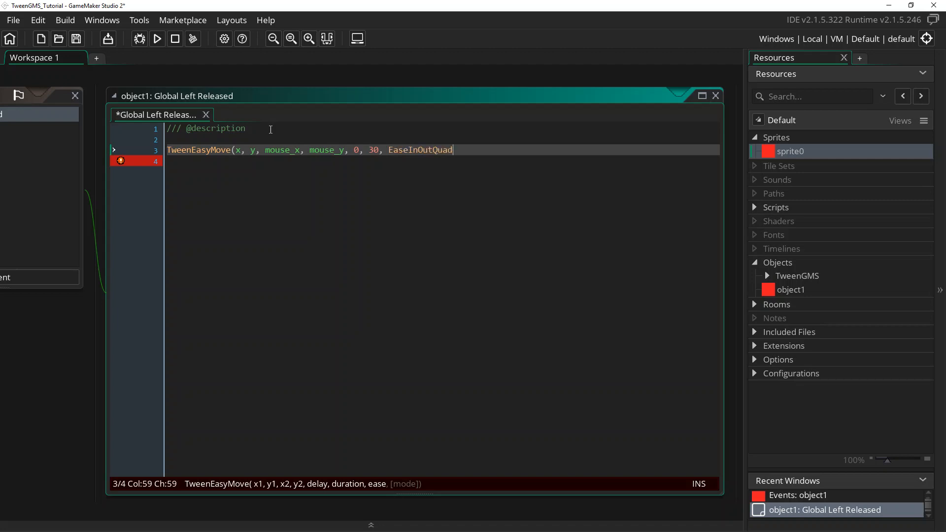
pyautogui.write(',')
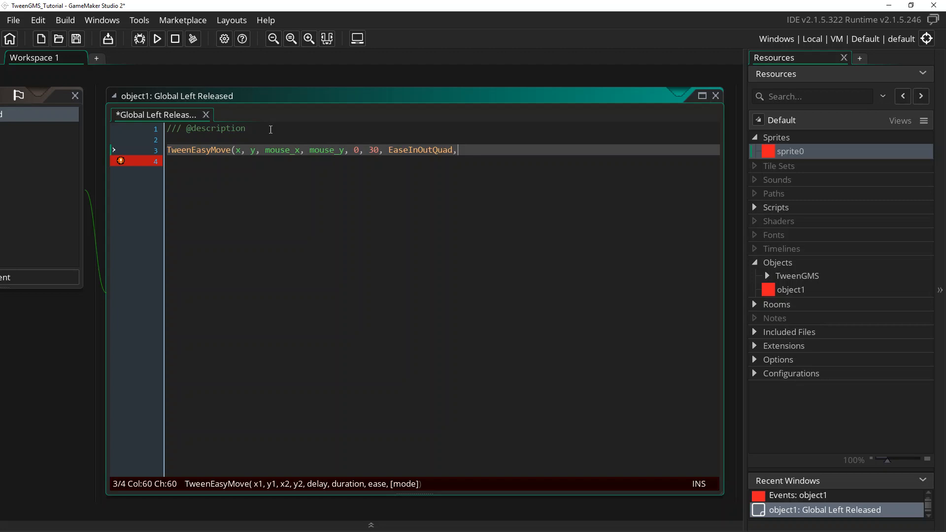
pyautogui.press('BackSpace')
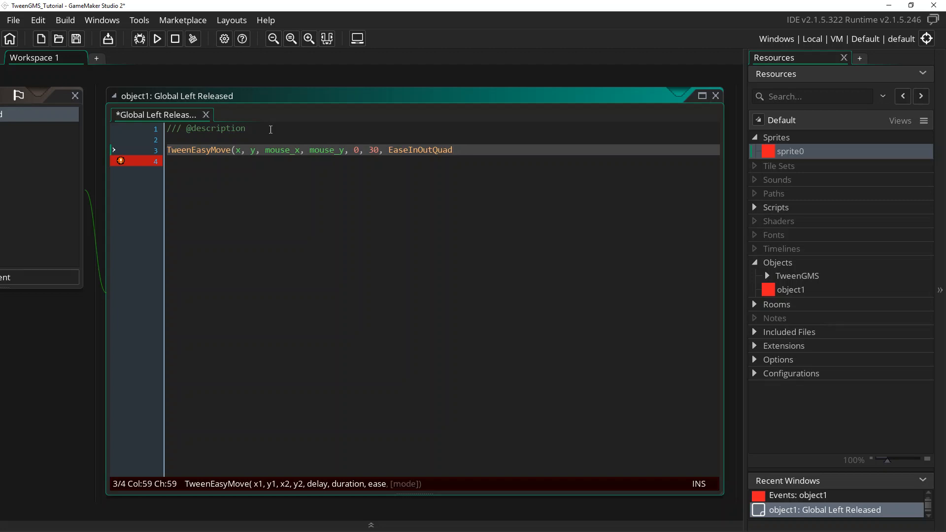
pyautogui.write(');')
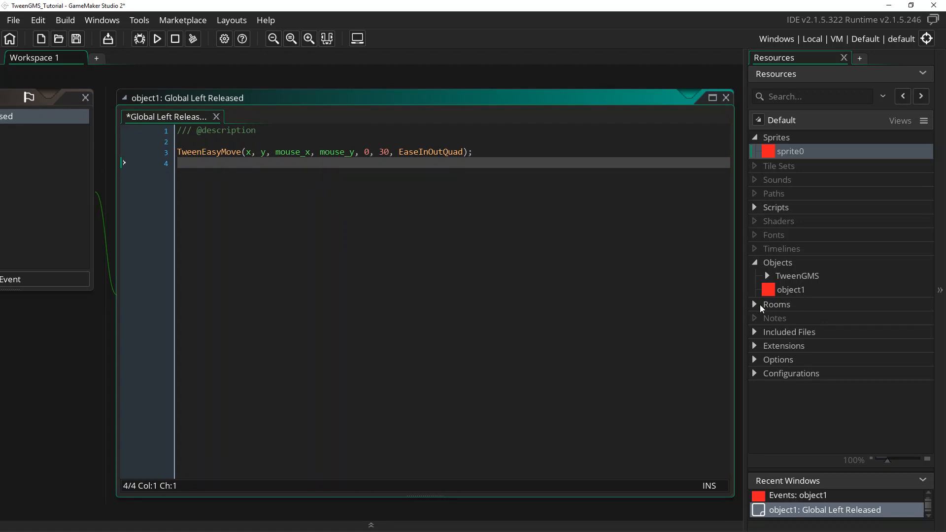
# Open room0 from Rooms and place an object1 instance in it.
pyautogui.click(754, 304)
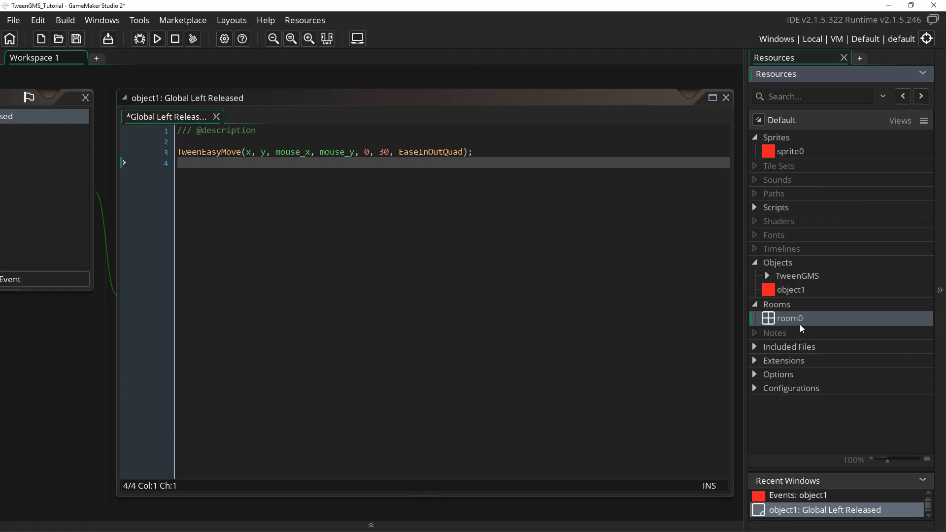
pyautogui.doubleClick(789, 318)
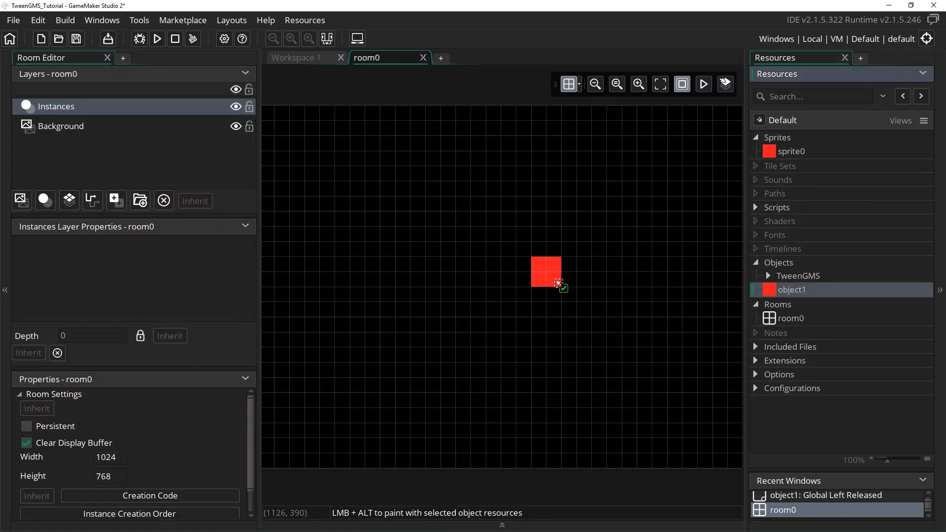
pyautogui.click(546, 270)
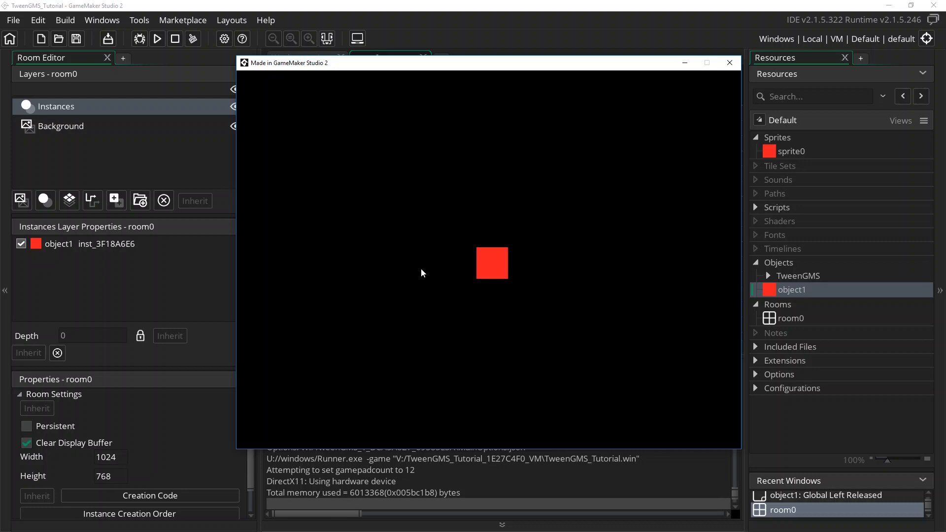
pyautogui.moveTo(436, 272)
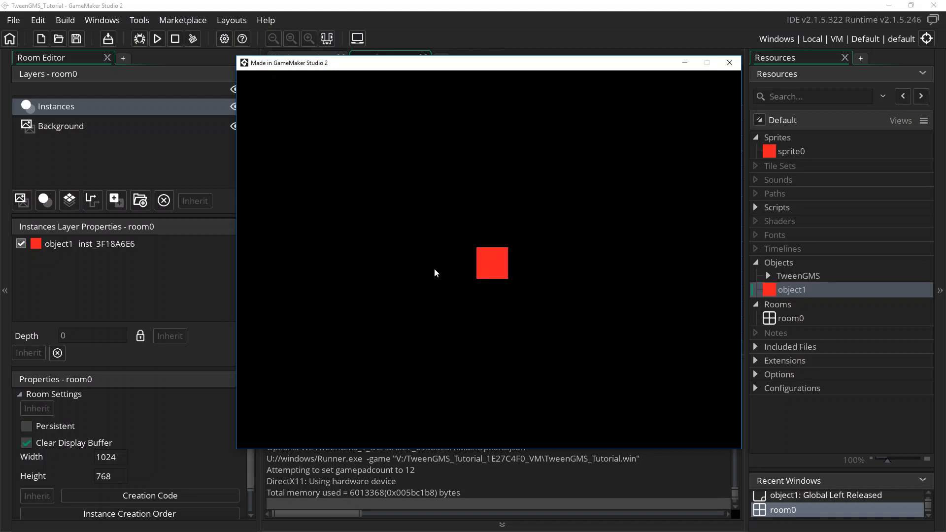